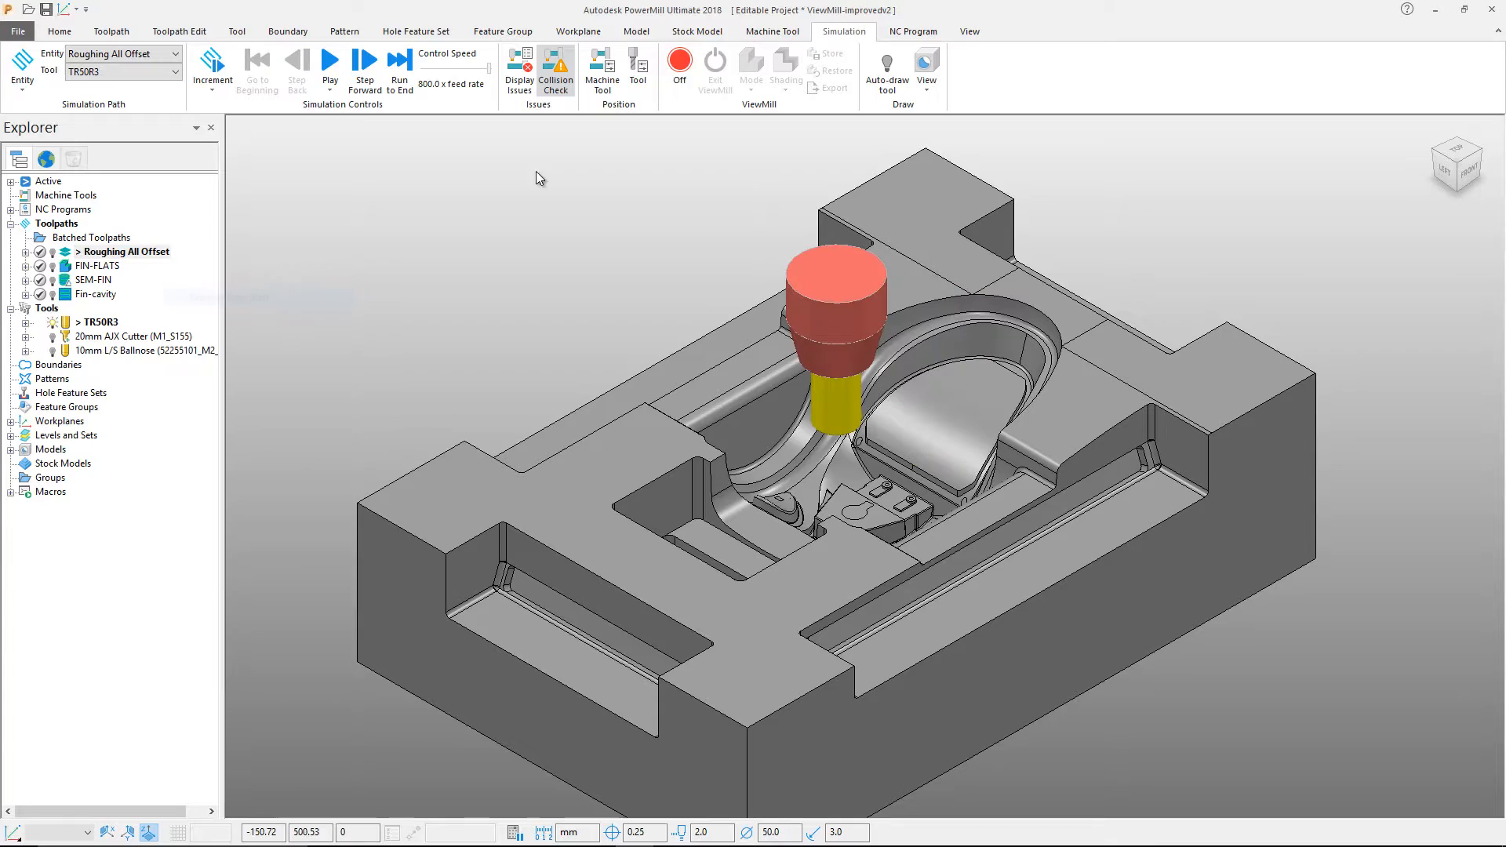
Turn on ViewMill stock simulation for the Roughing All Offset toolpath with tool TR50R3.
click(680, 61)
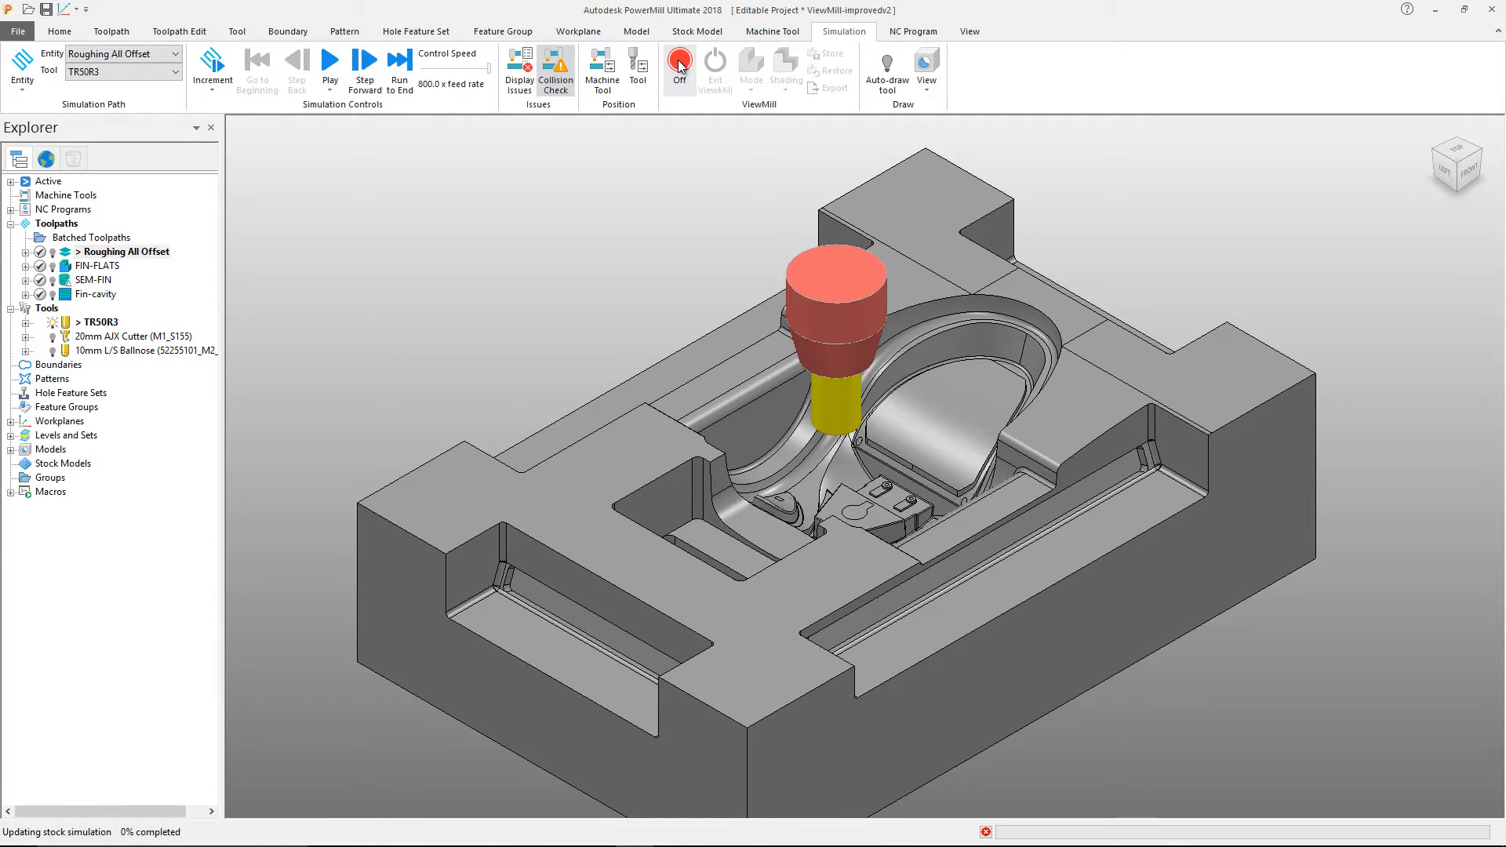
Set the ViewMill stock display mode to Rotatable.
click(679, 63)
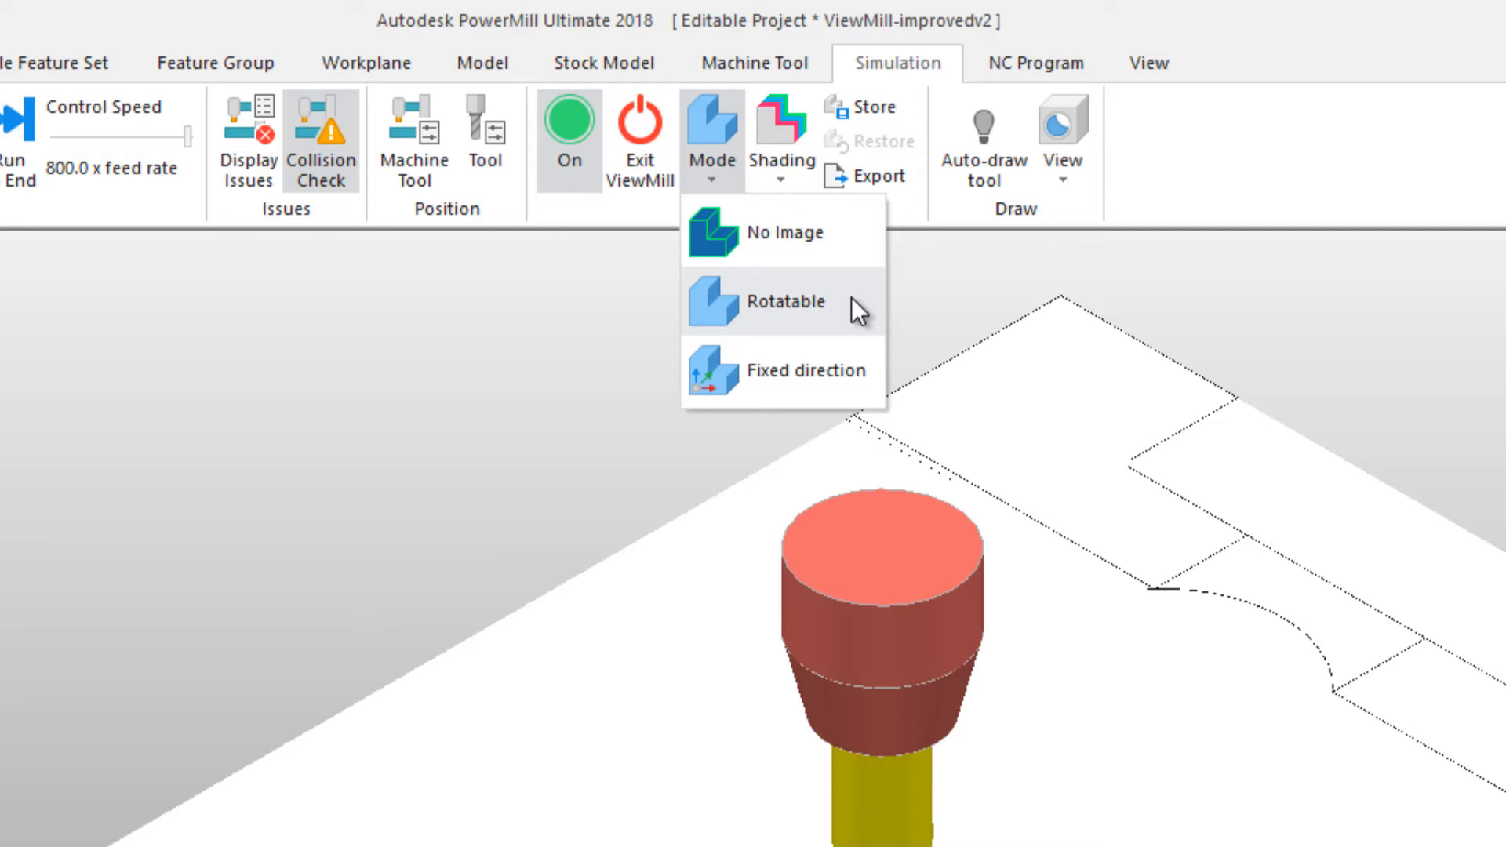
click(791, 301)
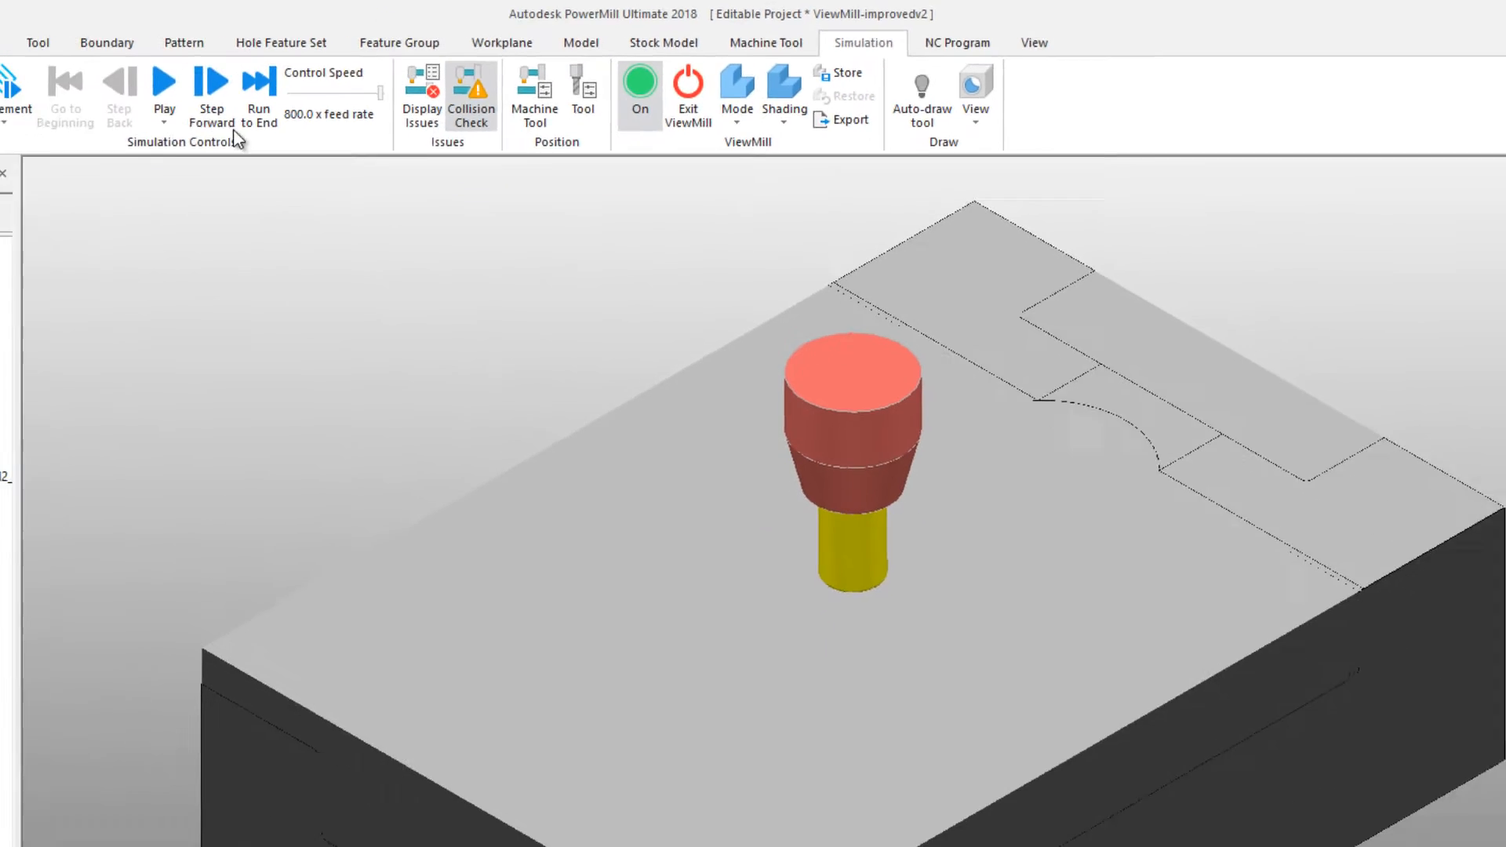
Play the roughing simulation with Shading, run it to the end, and show the Simulation Issues list.
click(163, 89)
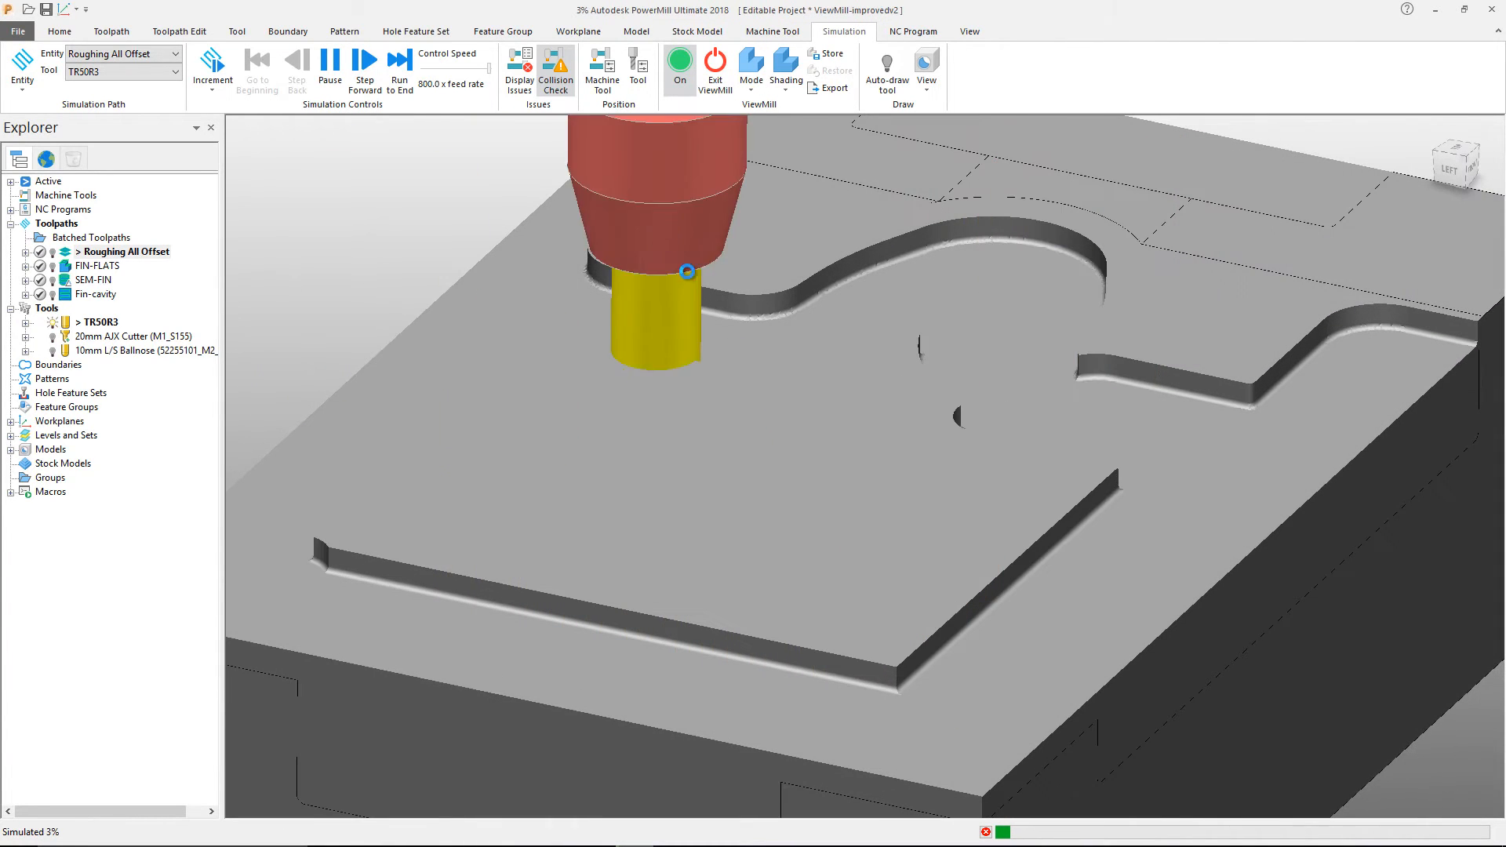
click(364, 59)
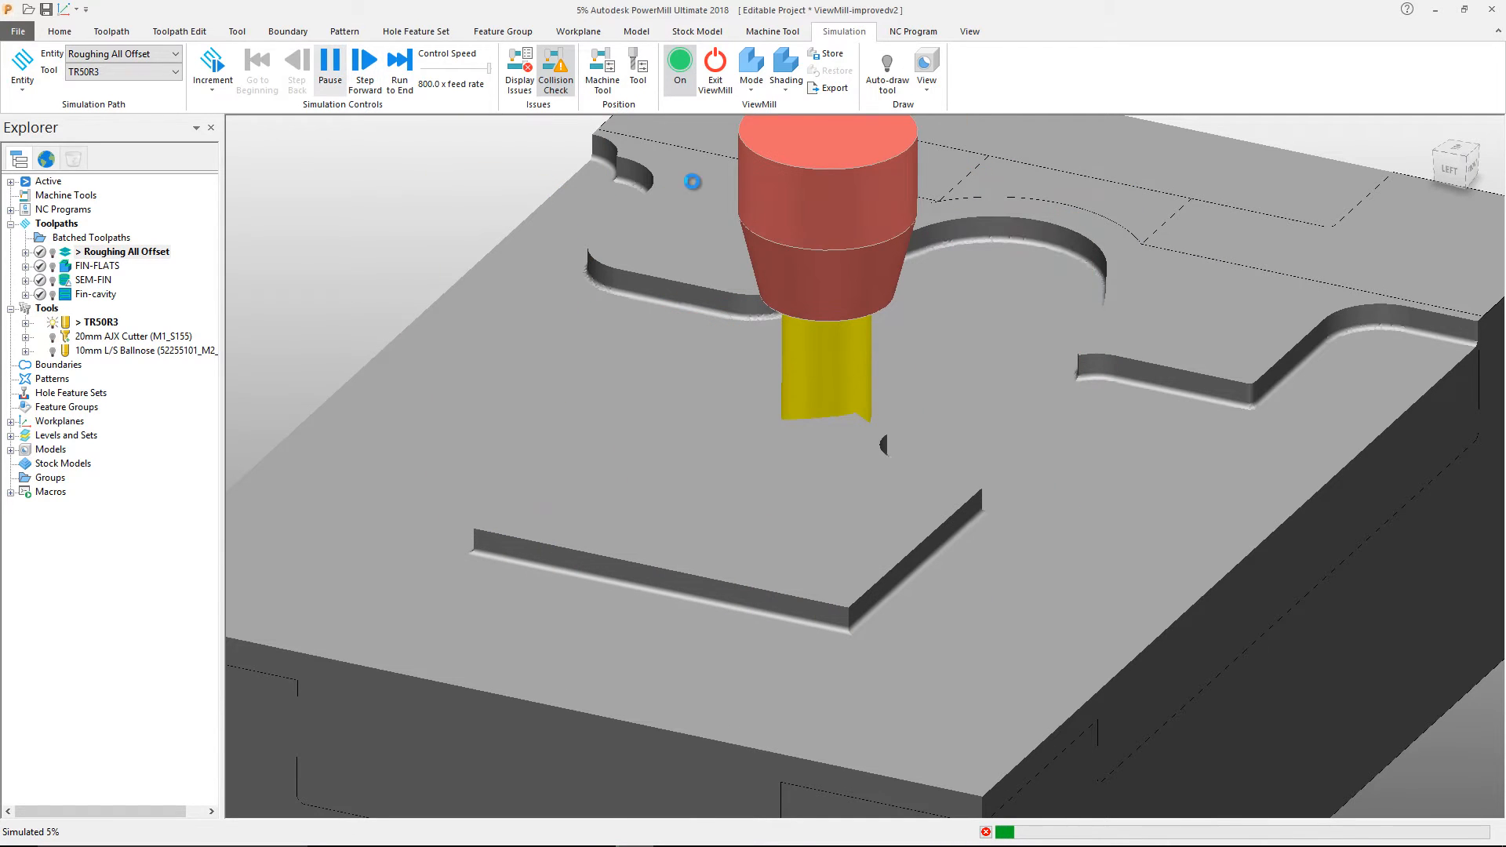
click(786, 69)
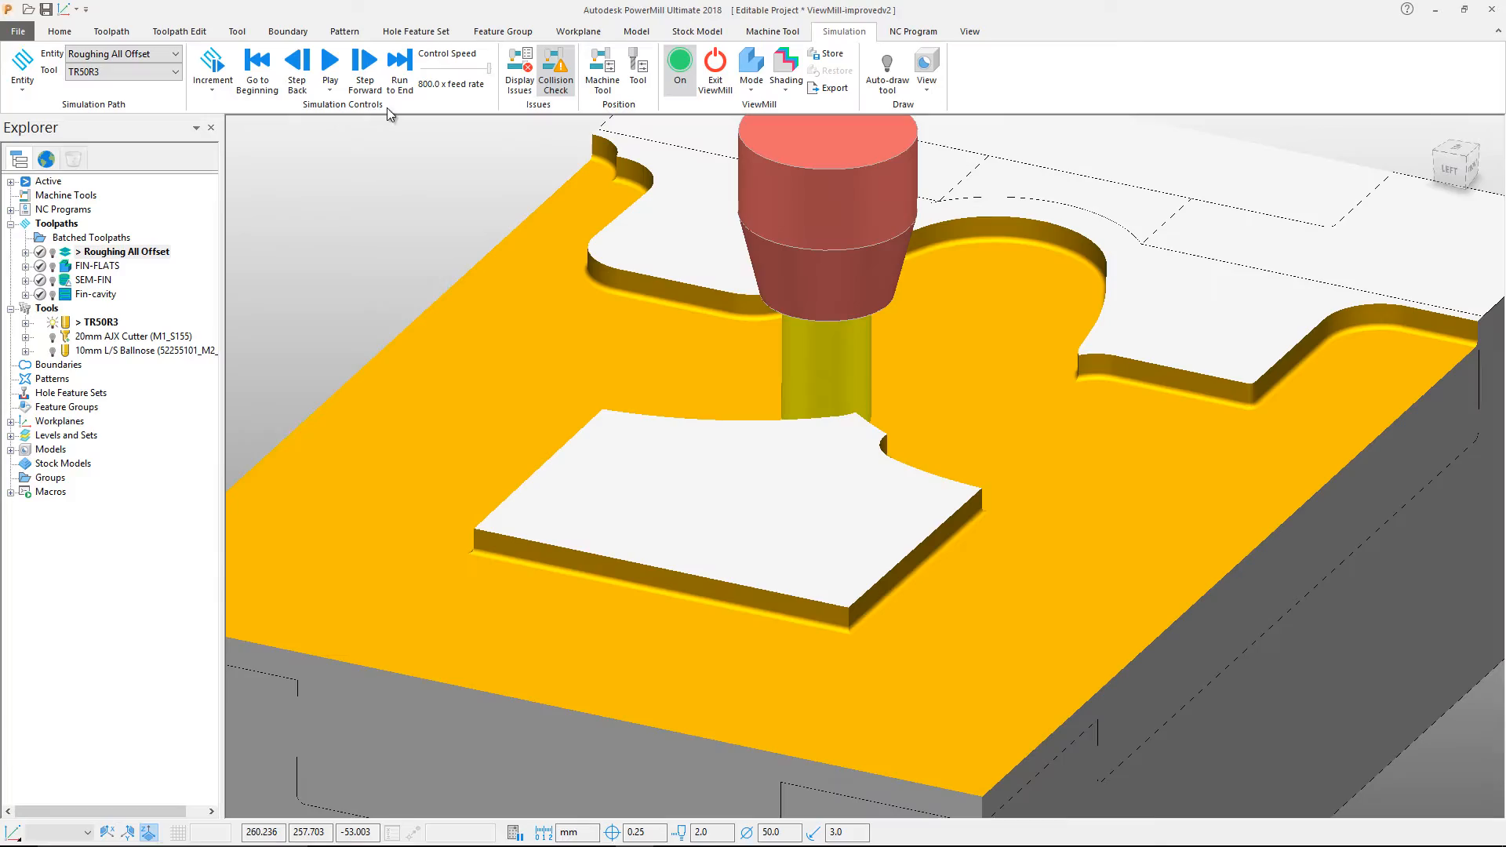
click(329, 60)
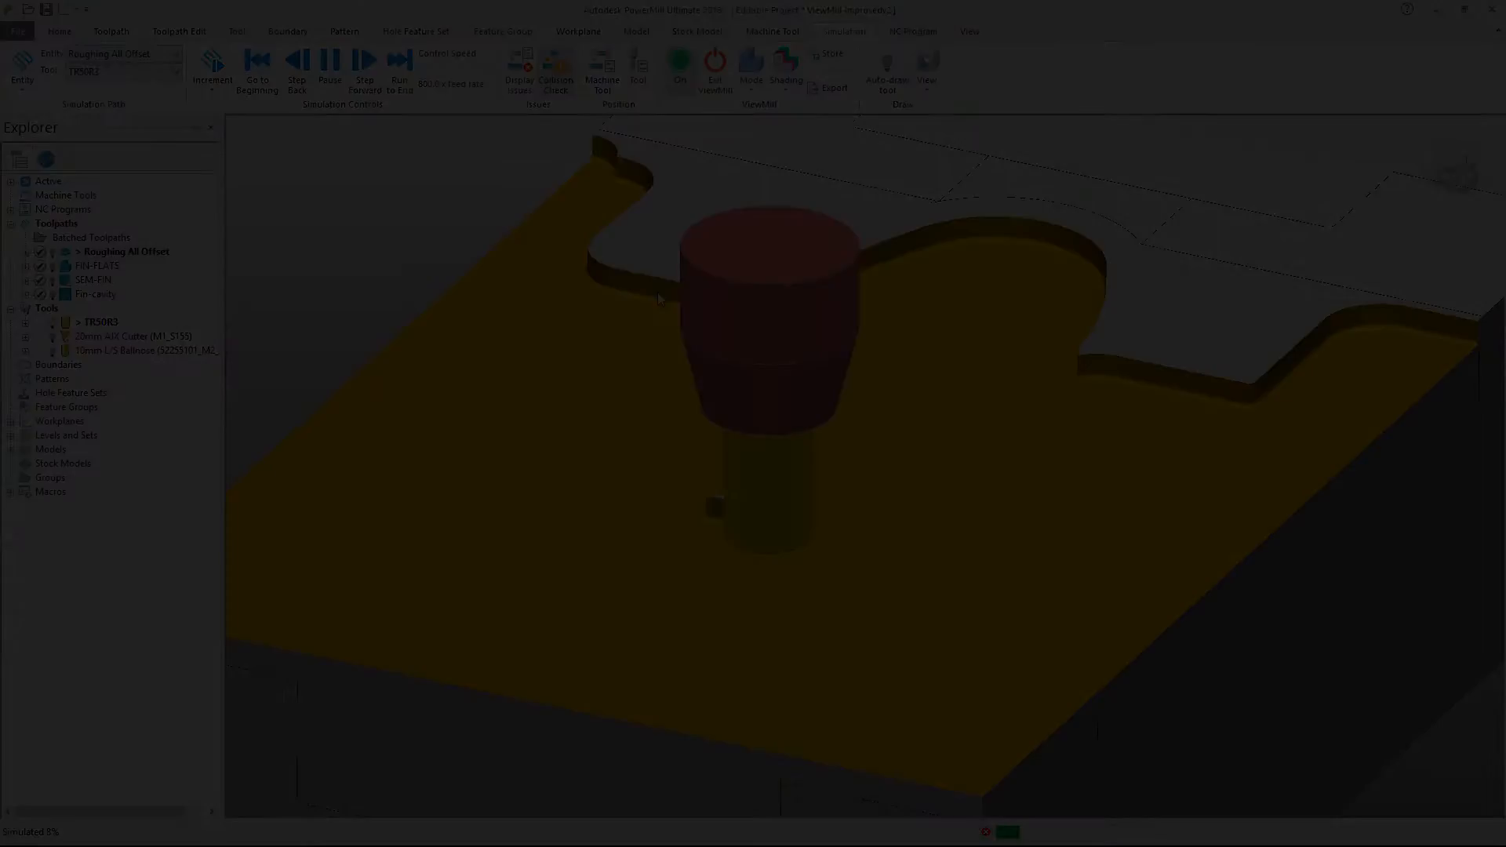
click(518, 68)
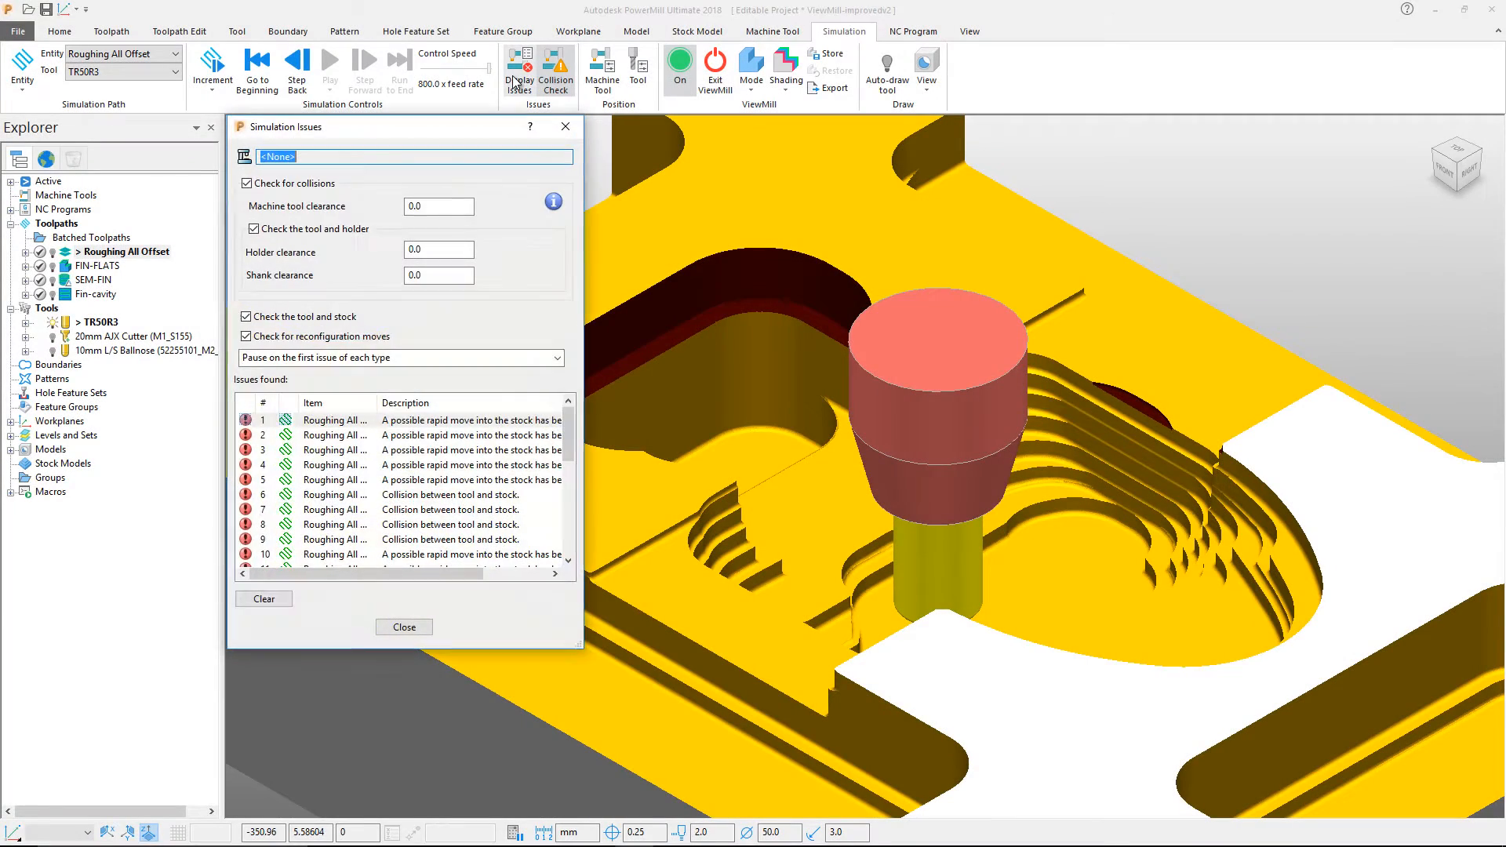